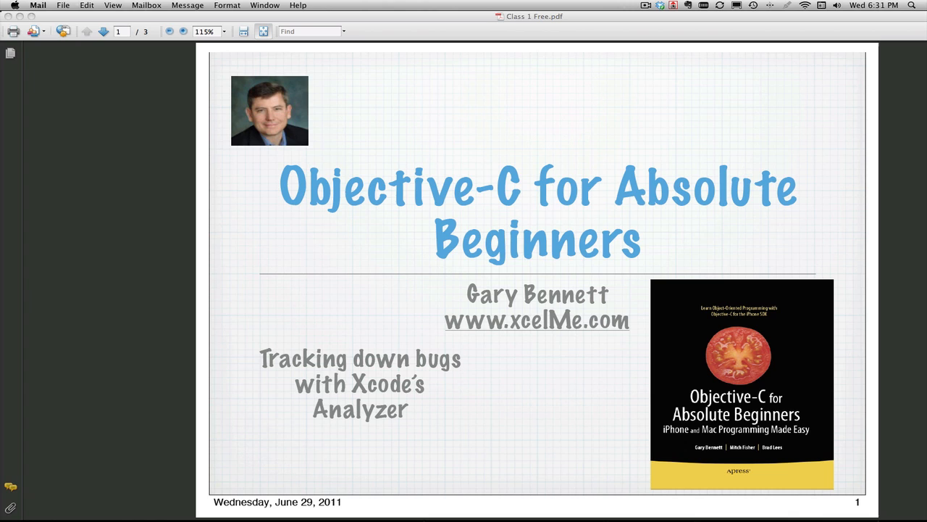
mouse_move(43, 20)
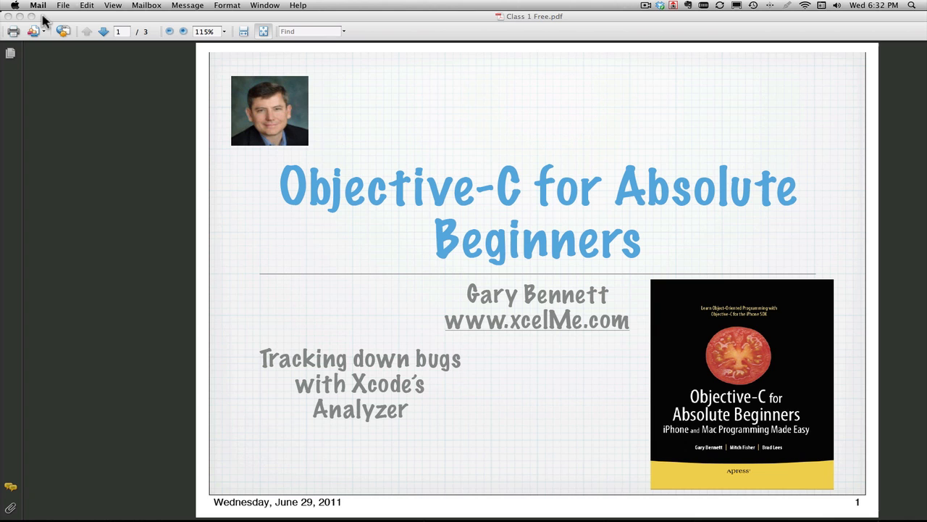
mouse_move(22, 22)
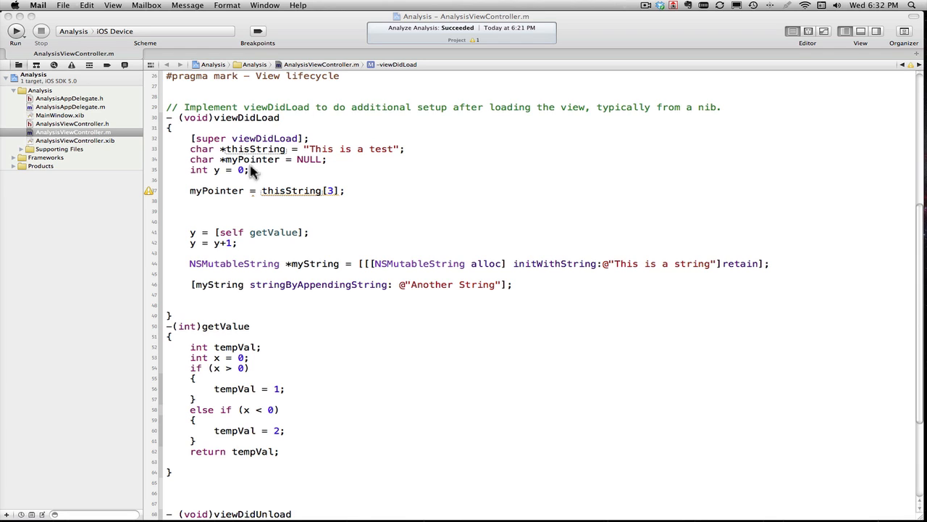
mouse_move(268, 174)
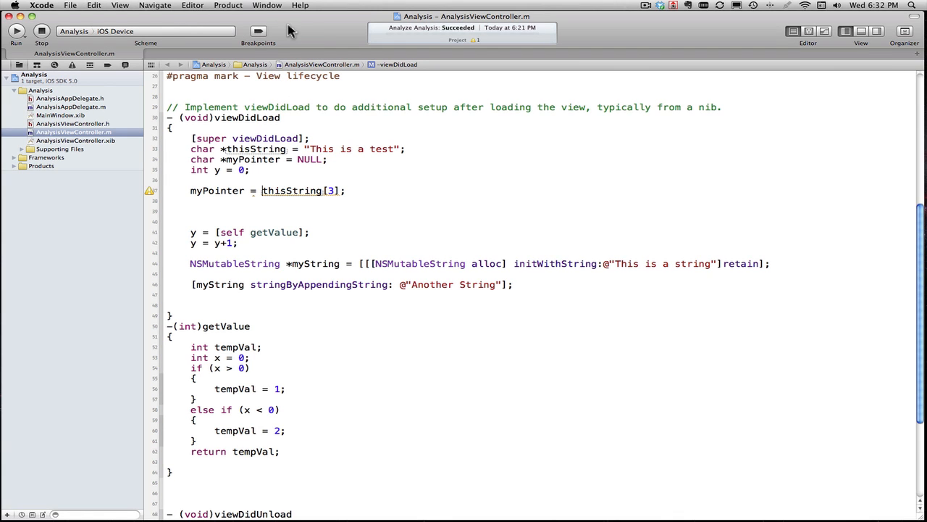
- Build the Analysis project, yielding three compiler warnings in the Issue Navigator
click(16, 31)
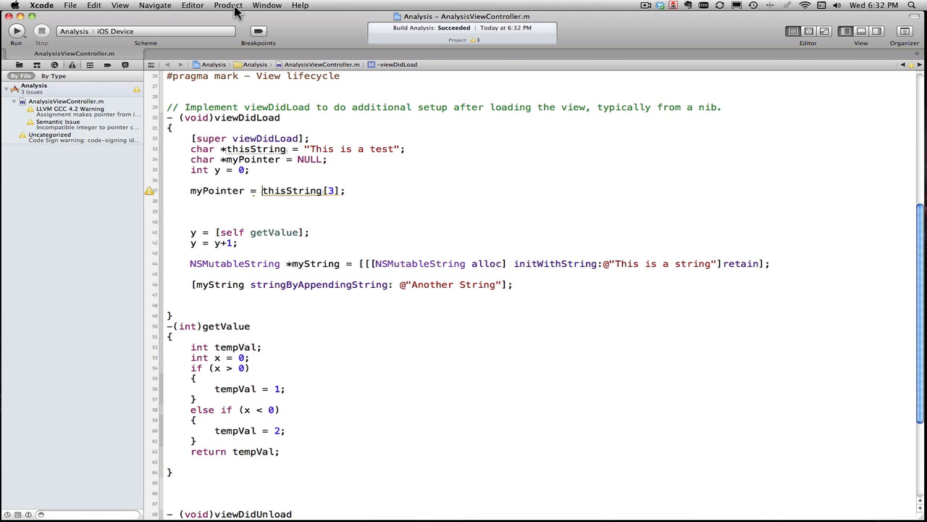
- Run Product > Analyze to show dead-store, leak and garbage-return warnings
click(227, 5)
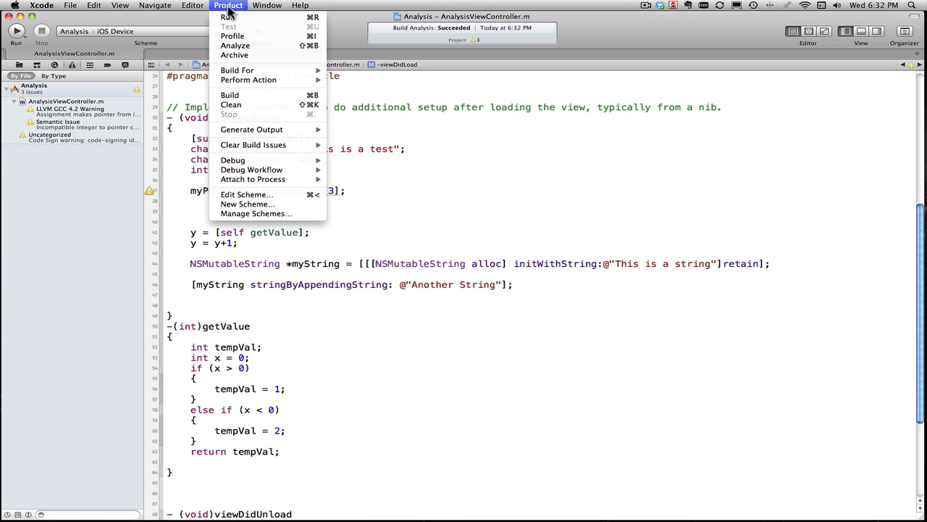
mouse_move(237, 70)
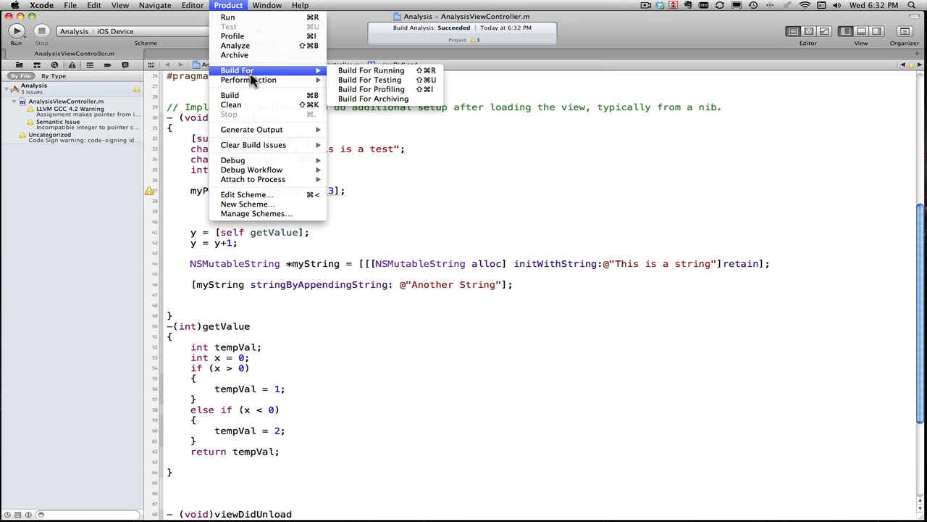
mouse_move(234, 45)
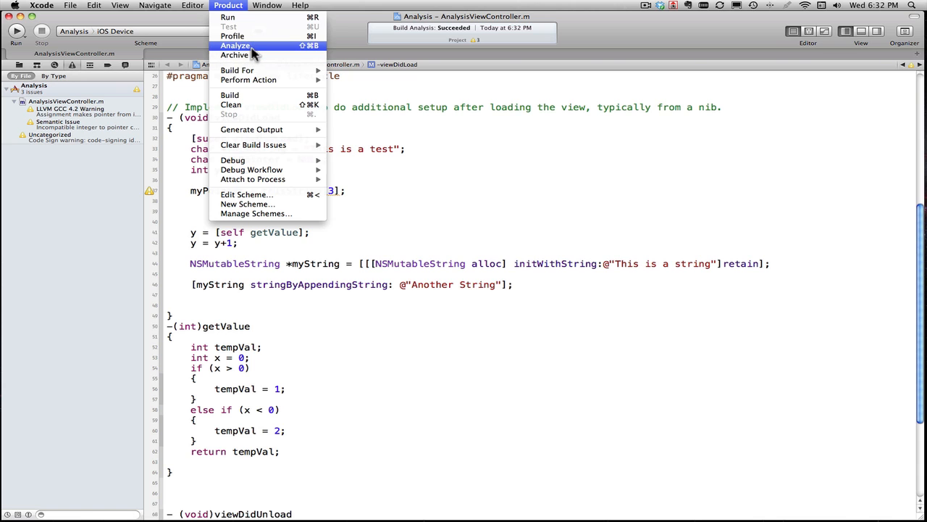
click(235, 46)
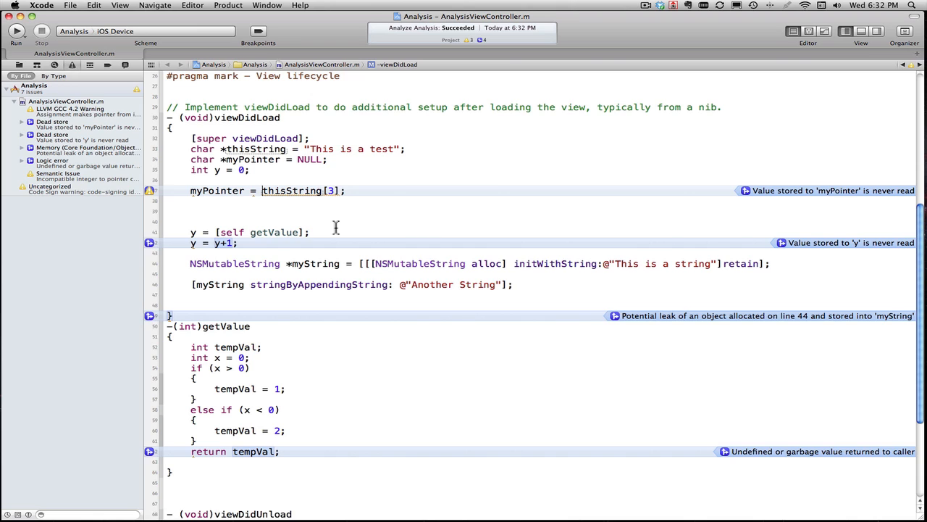
mouse_move(149, 250)
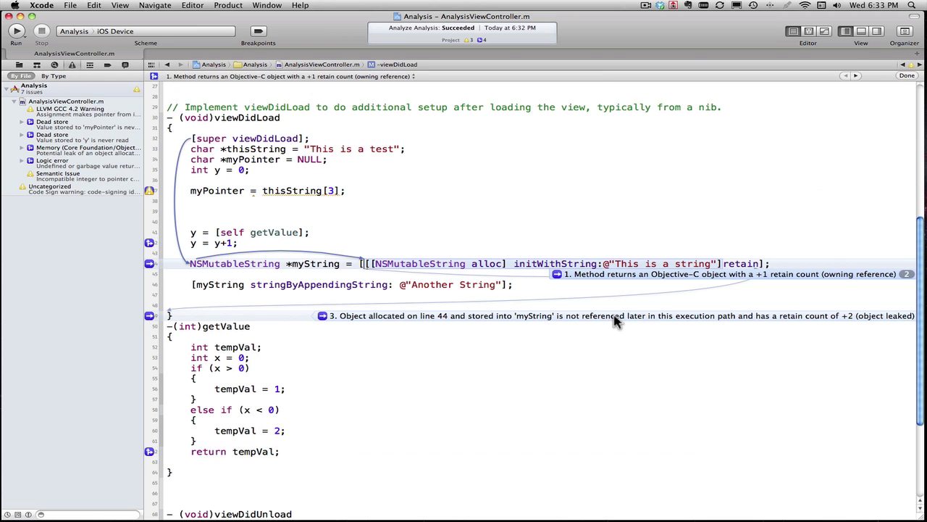
mouse_move(382, 212)
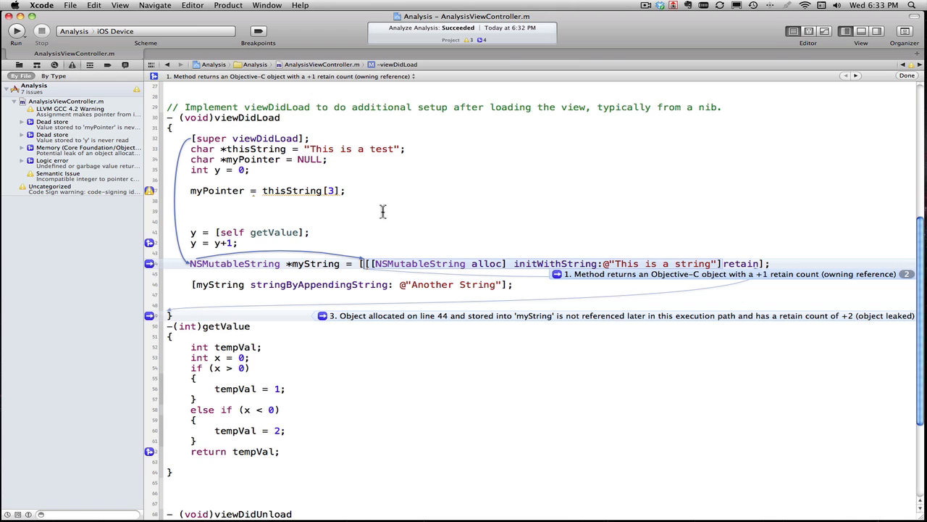
mouse_move(354, 319)
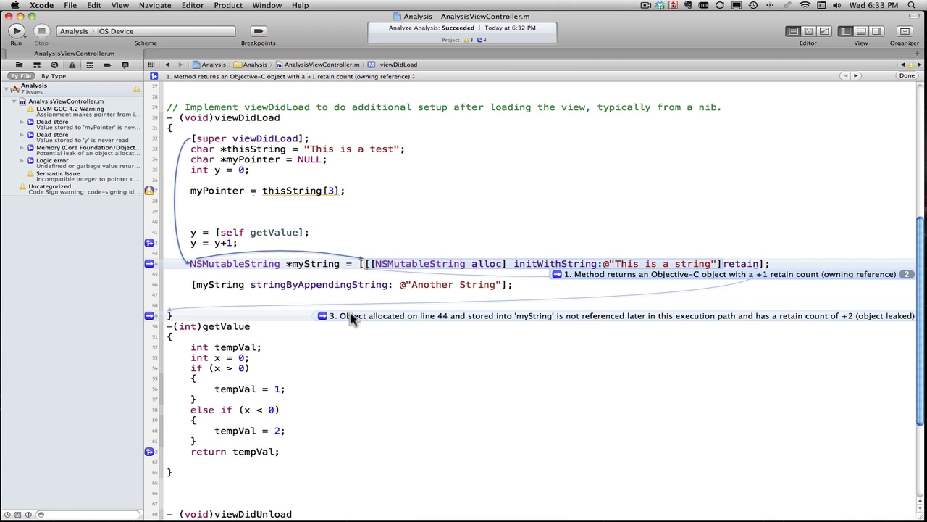
mouse_move(549, 321)
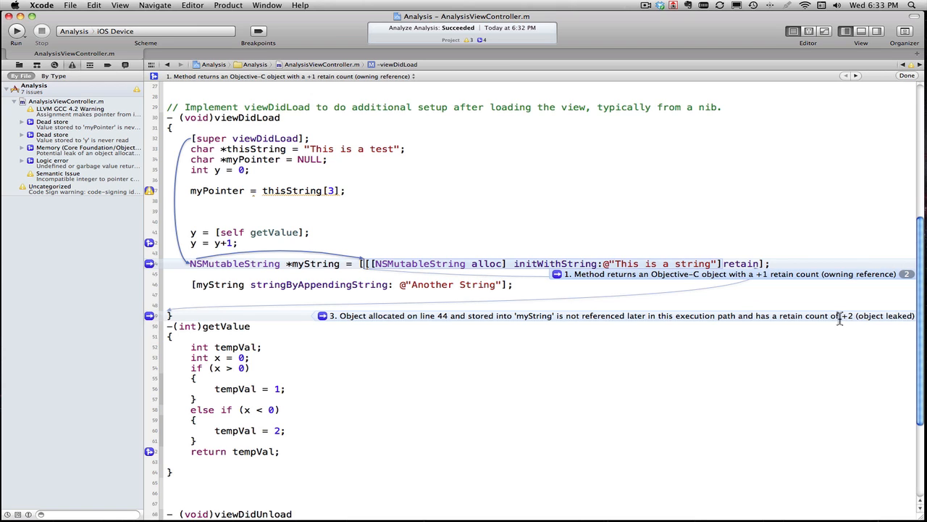
mouse_move(849, 319)
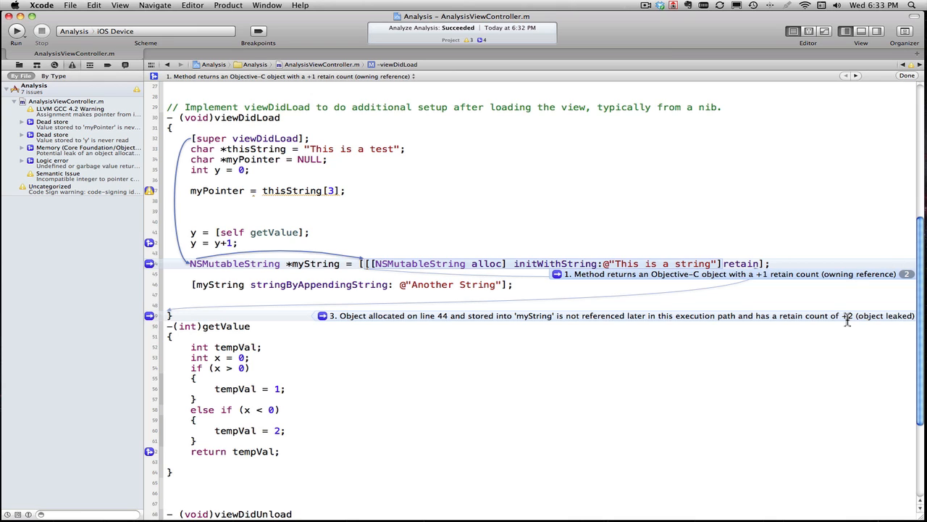
mouse_move(838, 304)
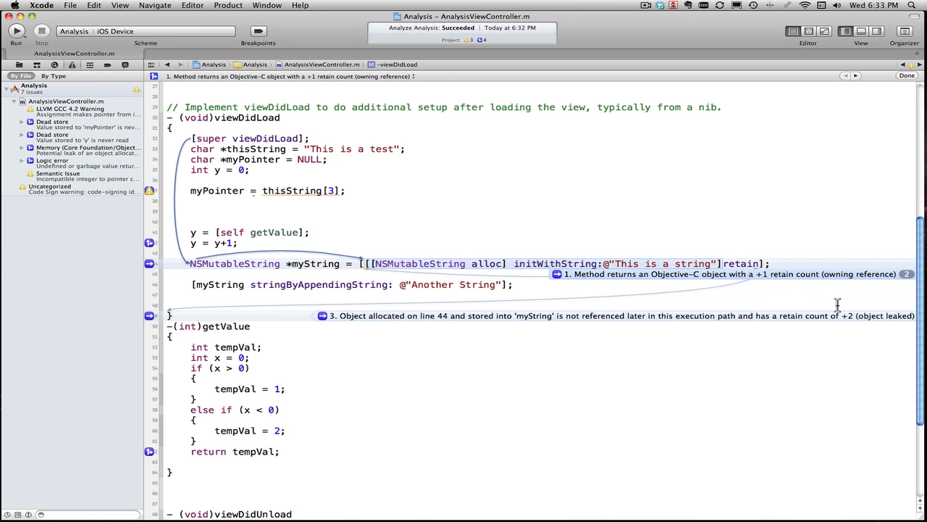
mouse_move(854, 318)
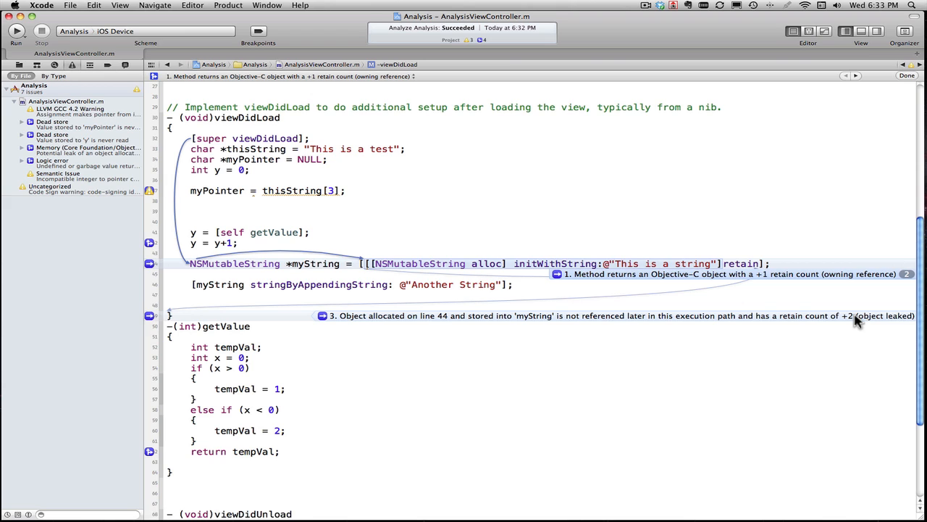
mouse_move(515, 221)
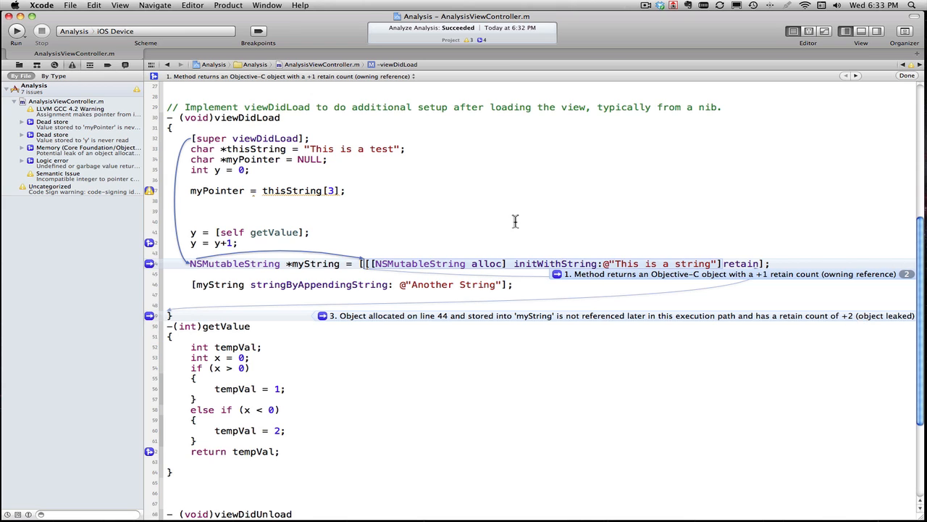
mouse_move(275, 324)
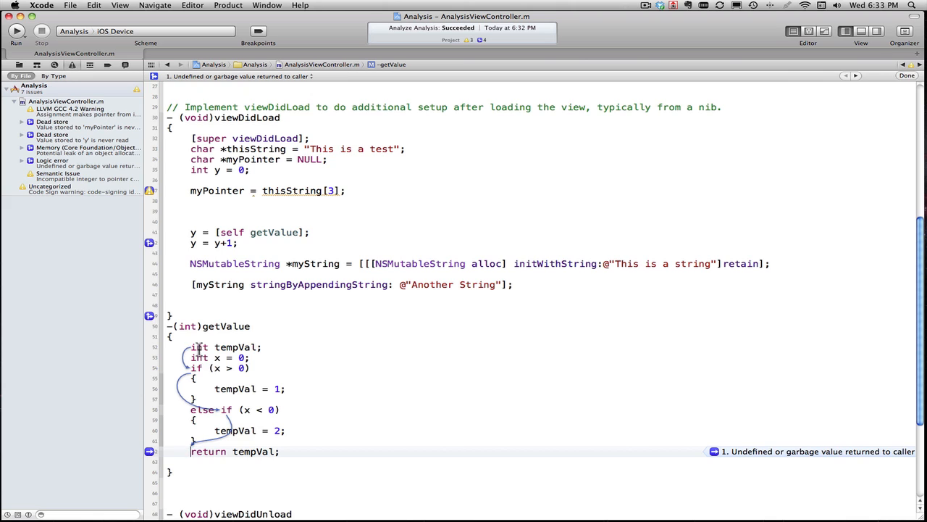
mouse_move(204, 389)
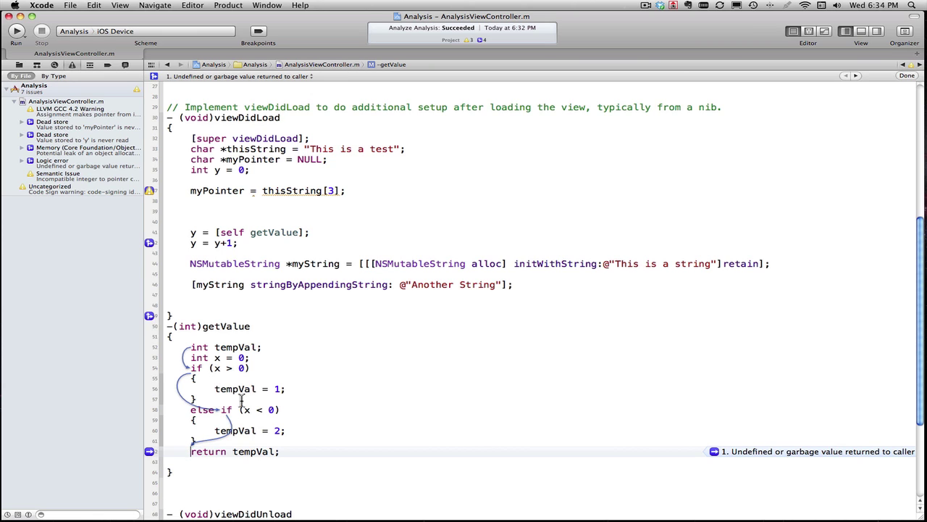
mouse_move(244, 404)
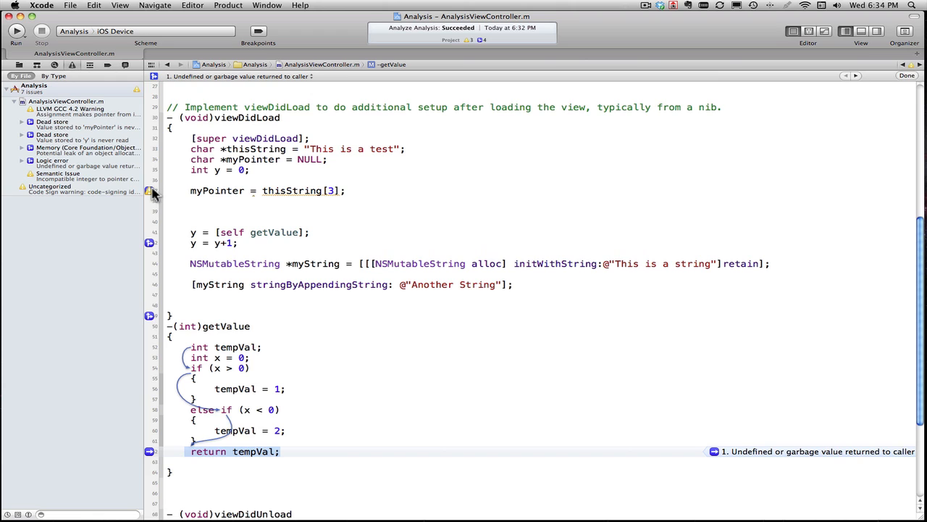
- Expand the gutter warnings for the myPointer and y = y+1 dead-store assignments
click(150, 191)
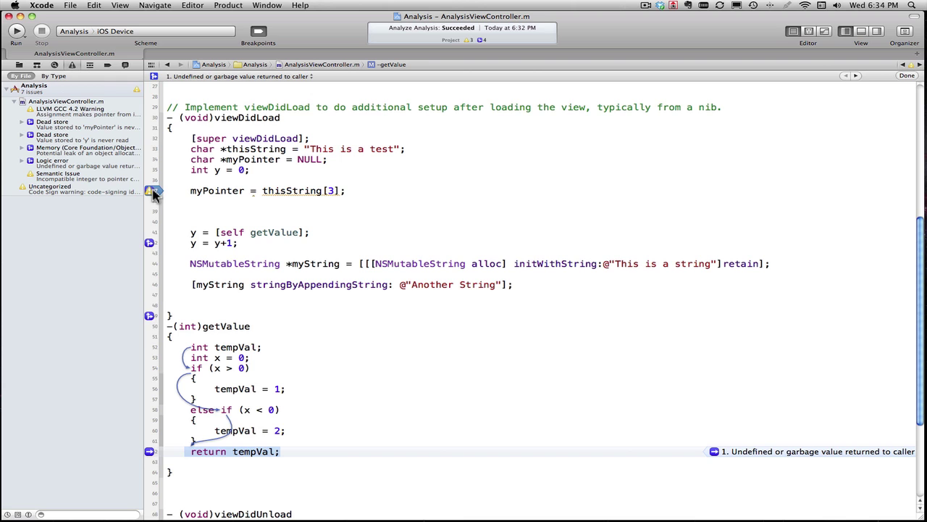
click(153, 191)
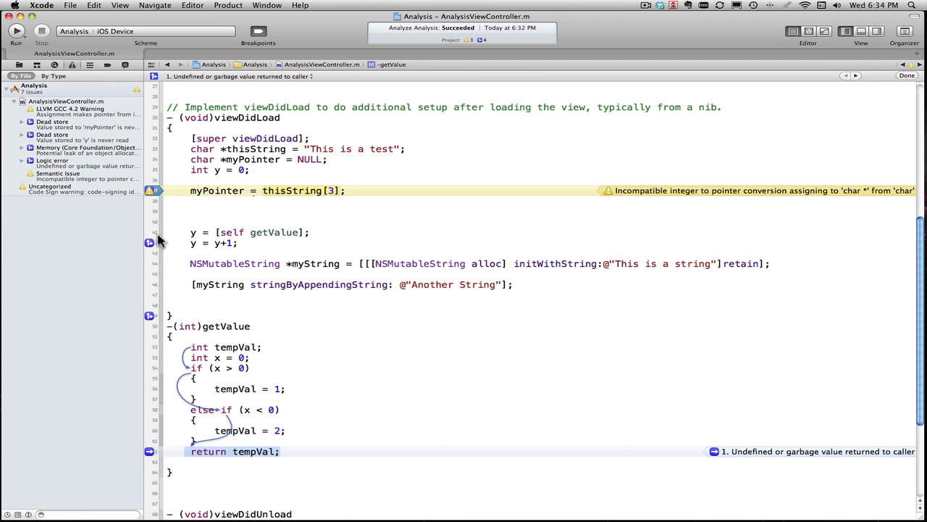
mouse_move(153, 306)
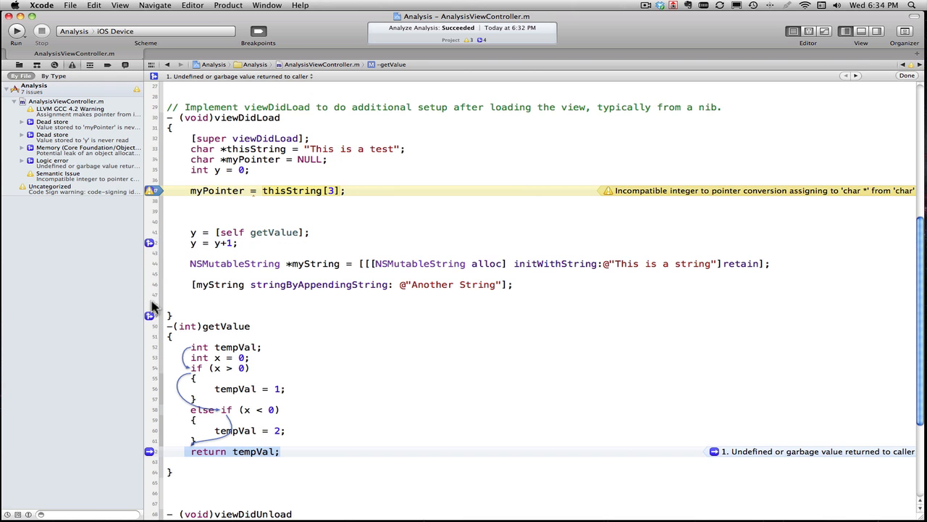
mouse_move(150, 195)
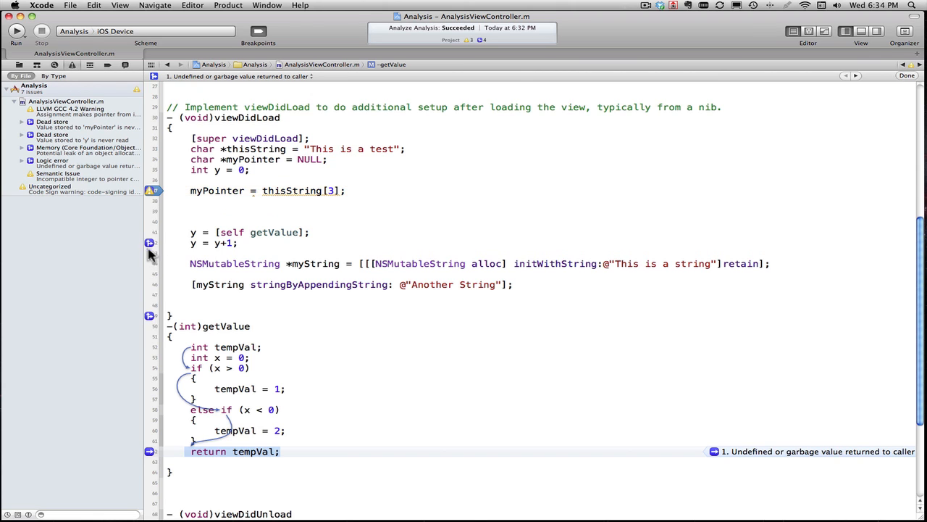
click(149, 243)
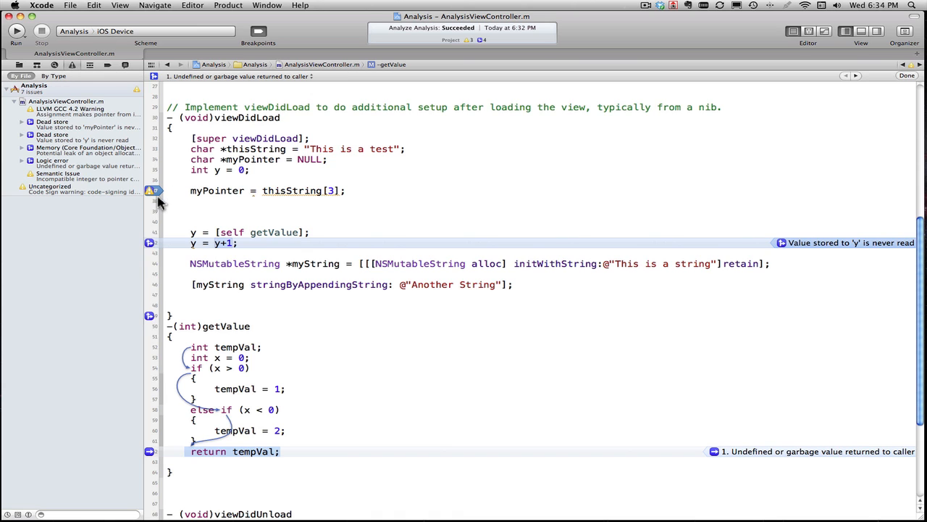
mouse_move(223, 194)
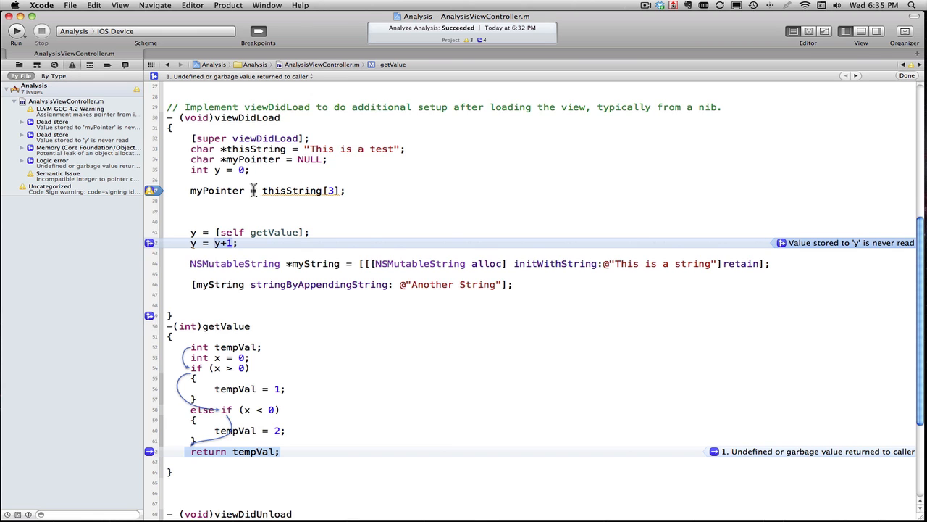
double_click(217, 190)
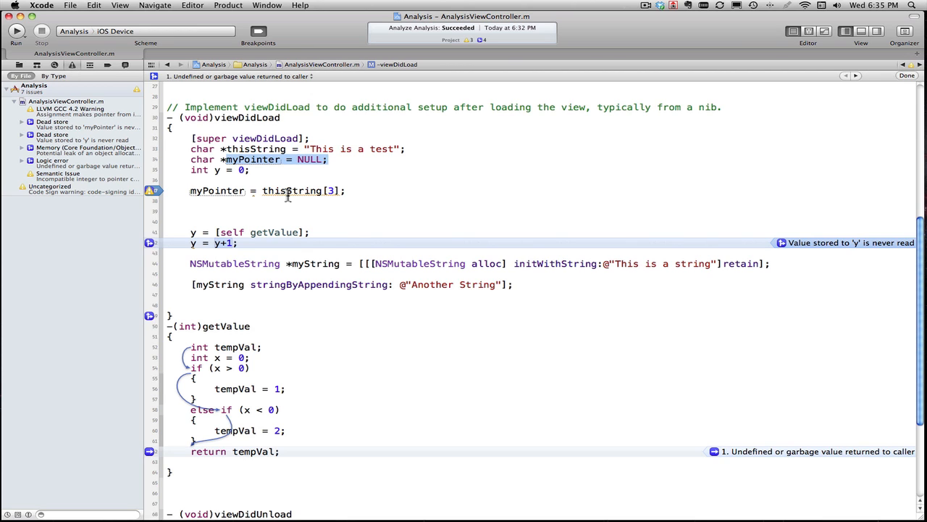
mouse_move(152, 207)
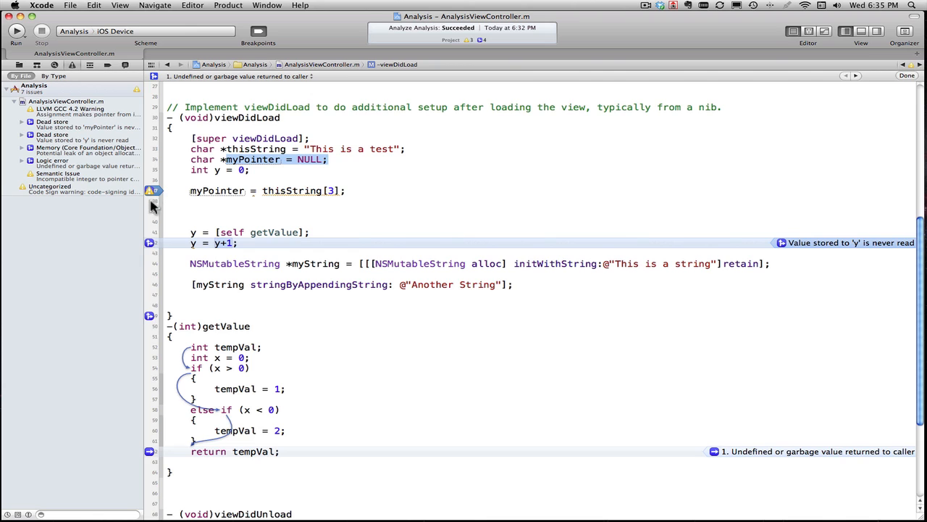
mouse_move(152, 250)
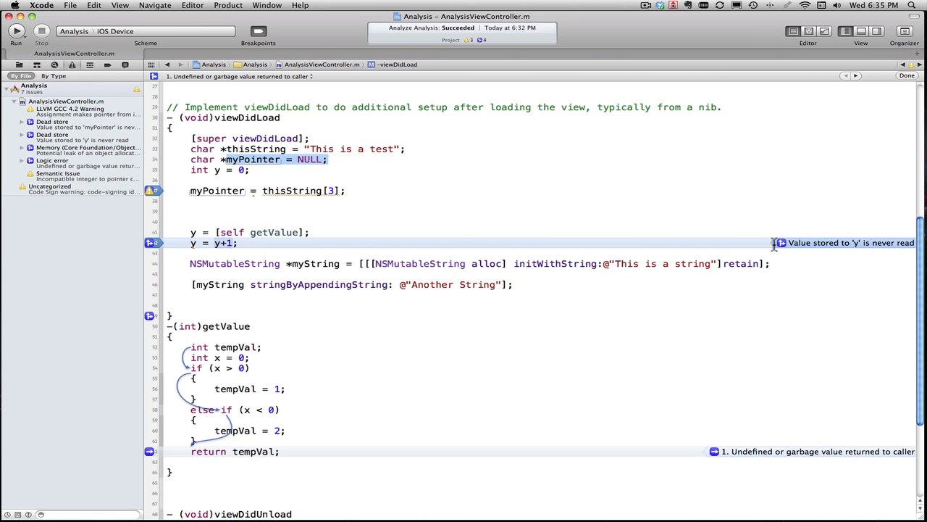
mouse_move(672, 258)
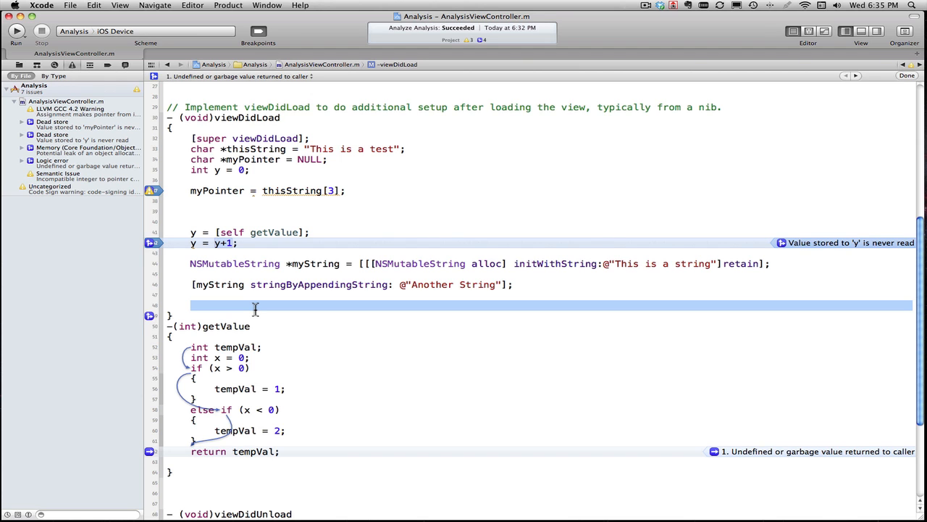
text(re)
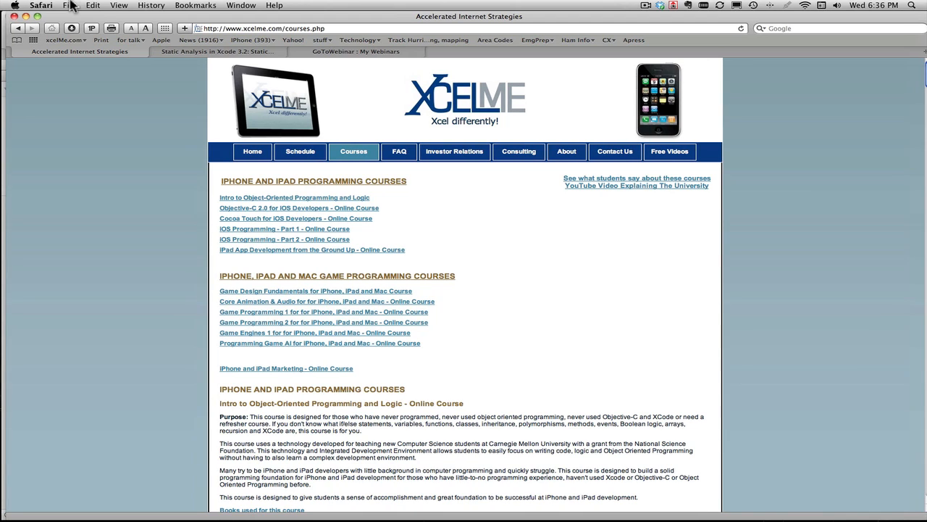
mouse_move(429, 209)
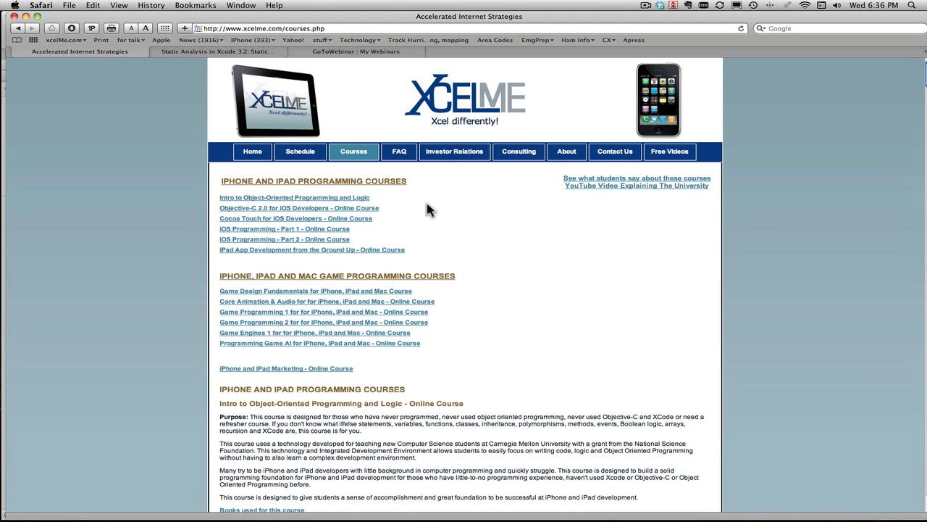
mouse_move(297, 218)
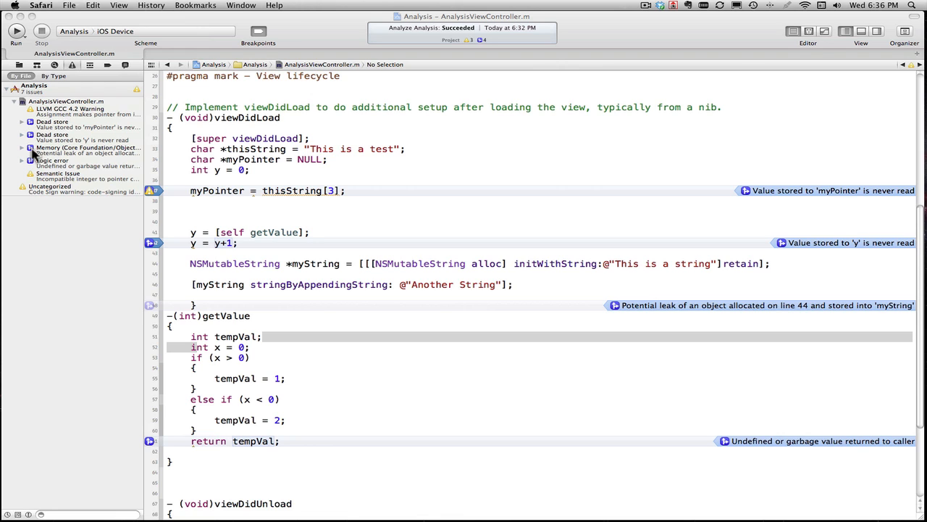
mouse_move(50, 163)
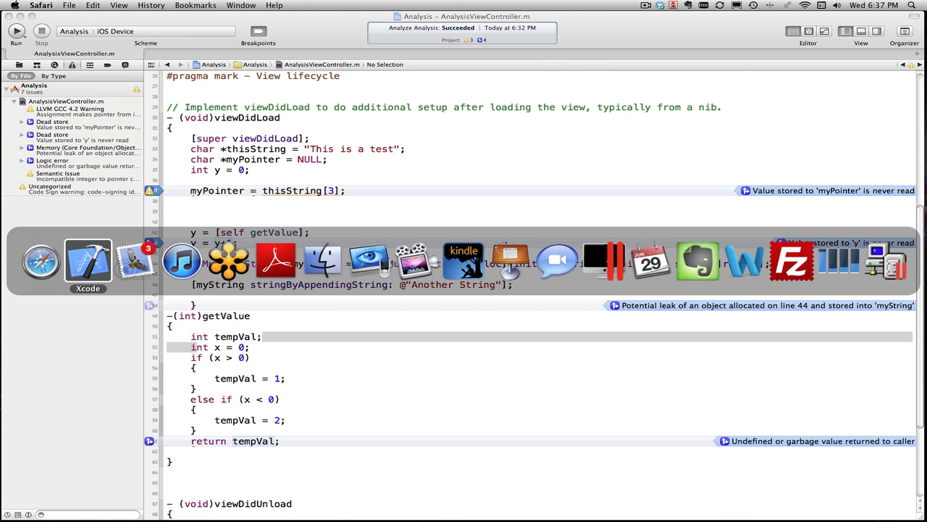
mouse_move(134, 261)
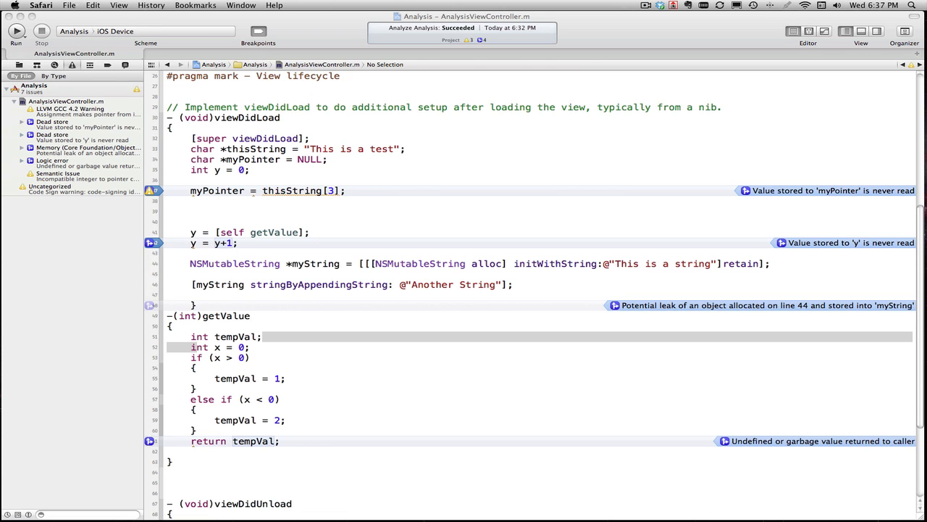
mouse_move(116, 486)
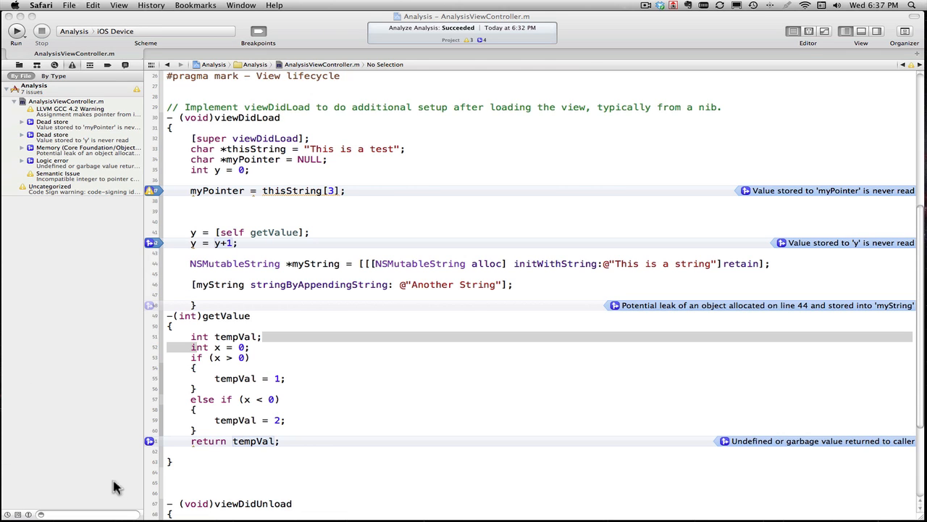
mouse_move(109, 478)
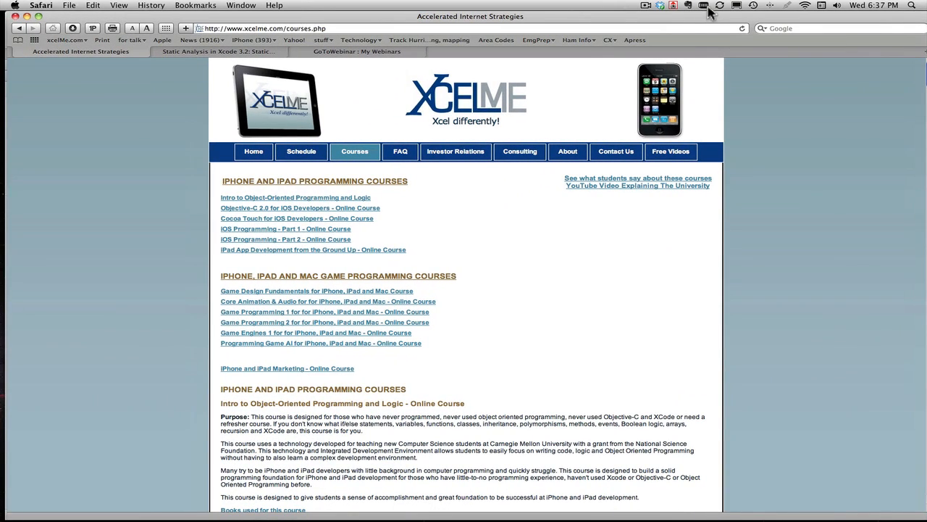
- Go to XcelMe's Free Videos page, then its 2011 course Schedule page
click(671, 151)
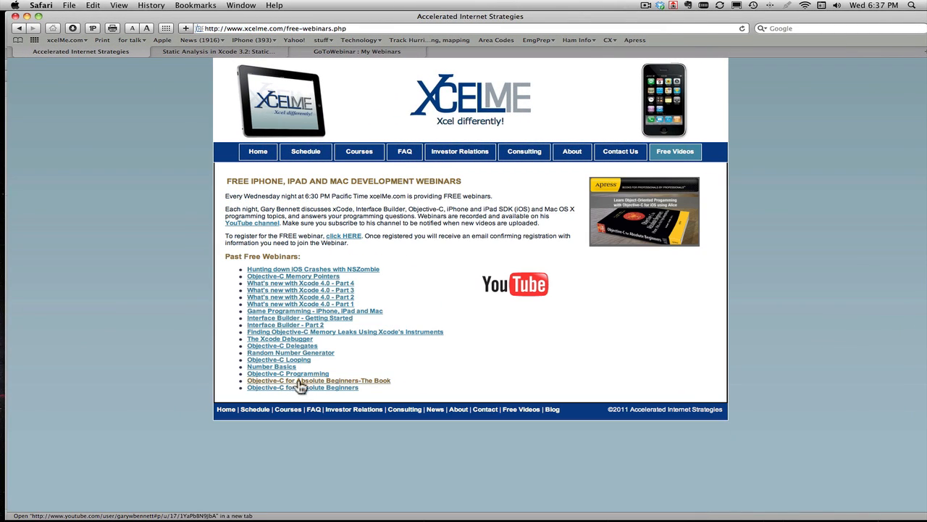
mouse_move(303, 278)
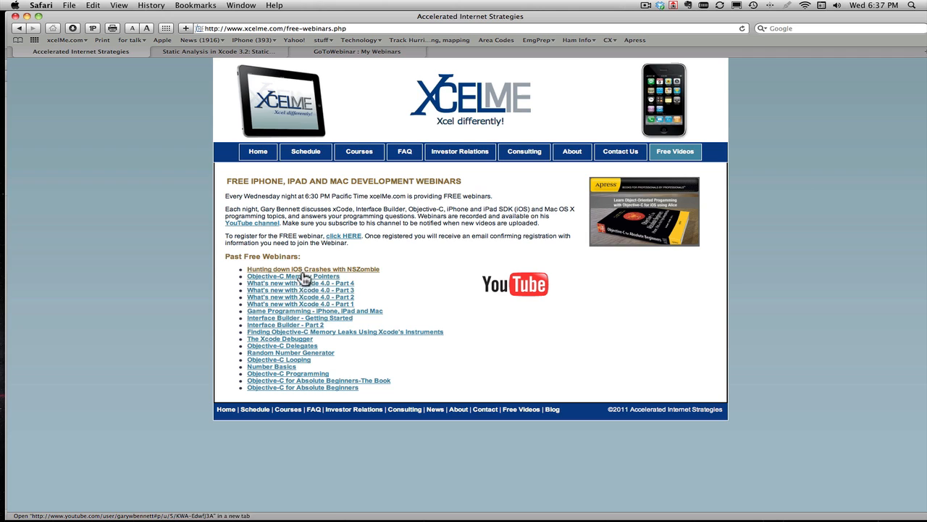
mouse_move(300, 326)
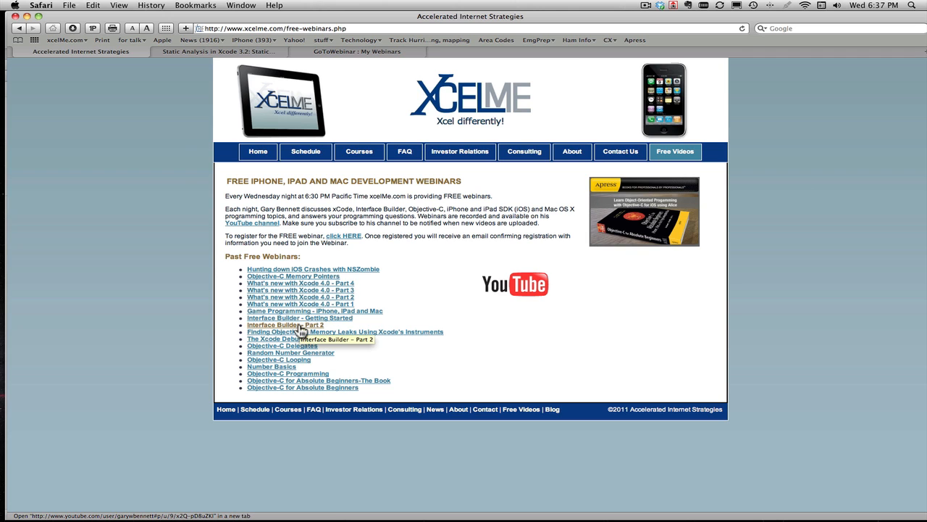
mouse_move(349, 240)
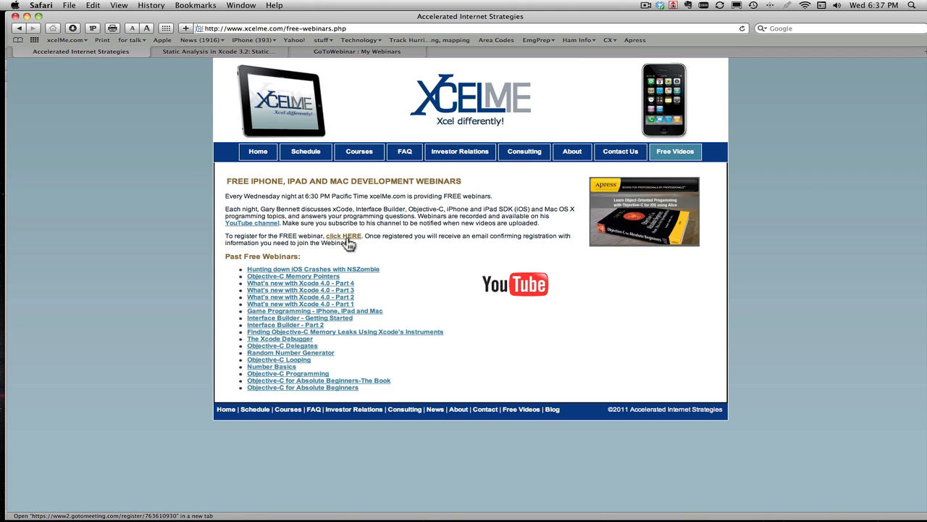
mouse_move(344, 236)
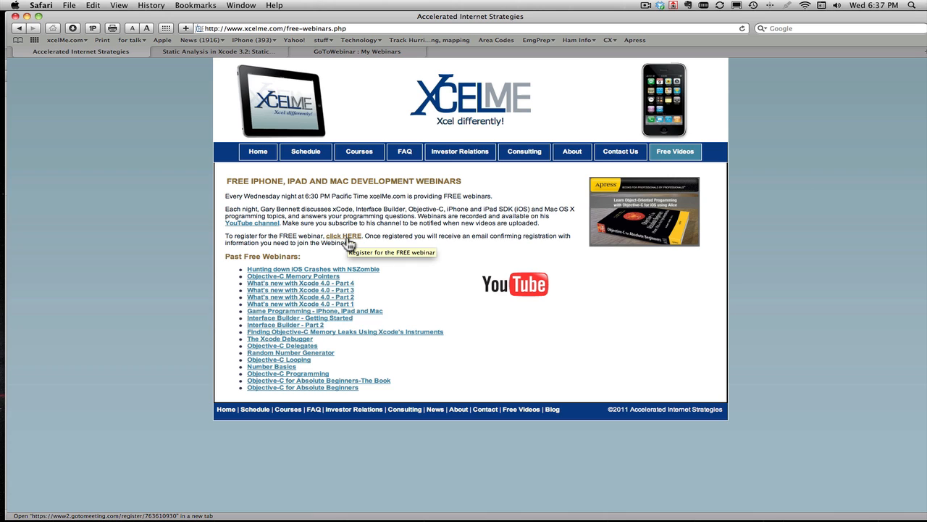
mouse_move(306, 152)
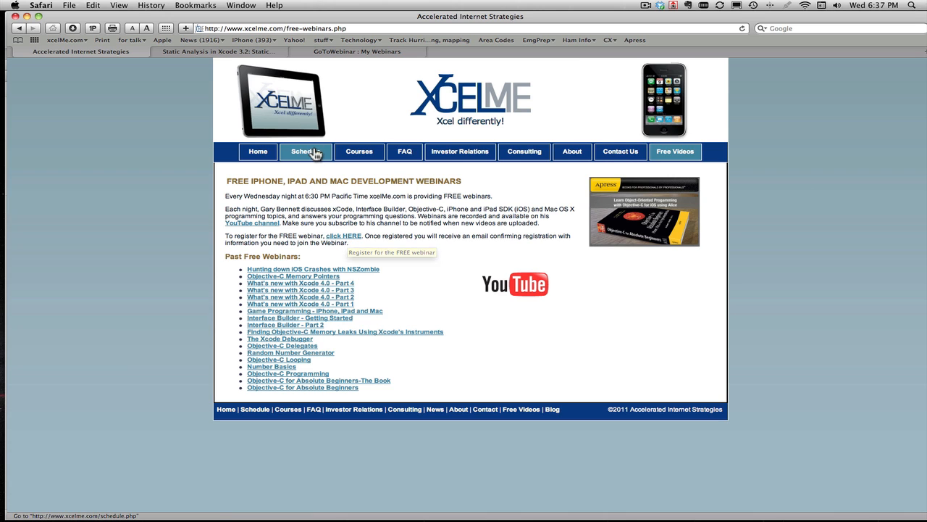
click(306, 152)
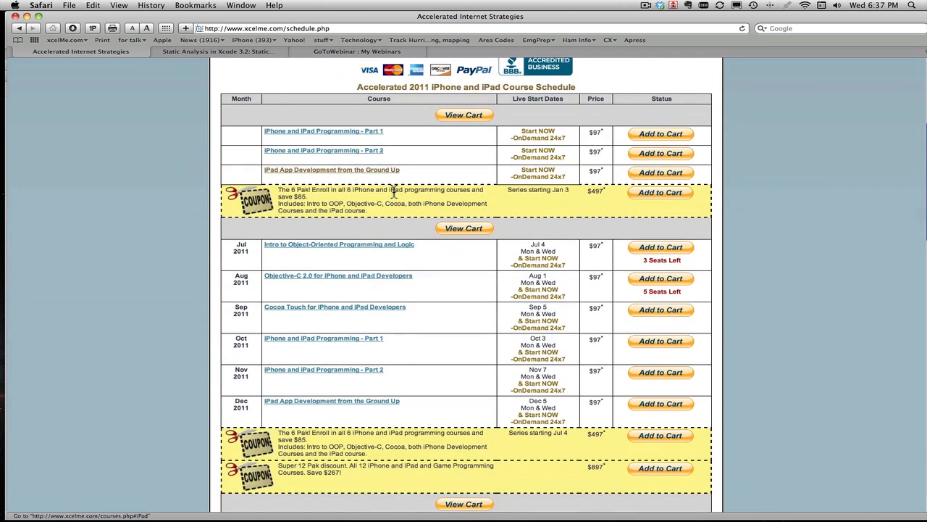